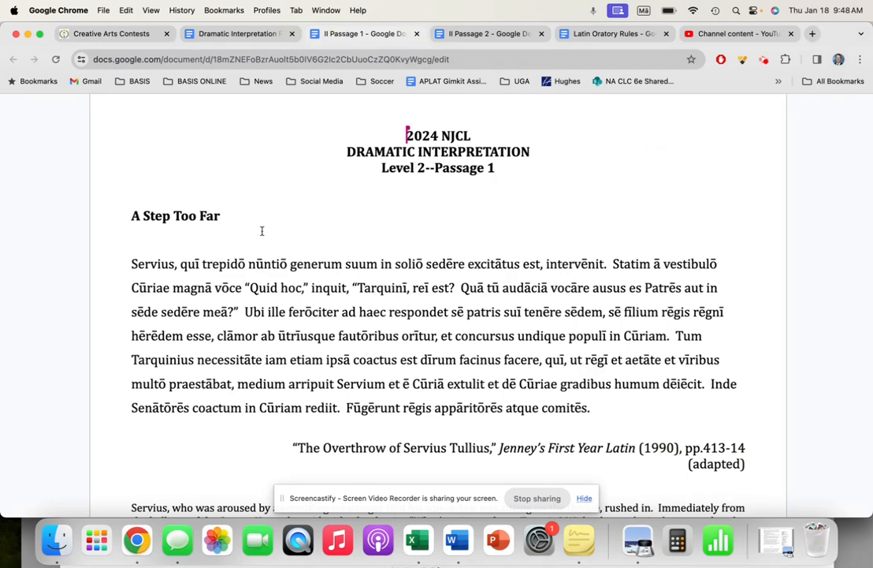
- Skim the Level 2 Passage 1 script, then return to the NJCL Creative Arts Contests page
scroll("down", 3)
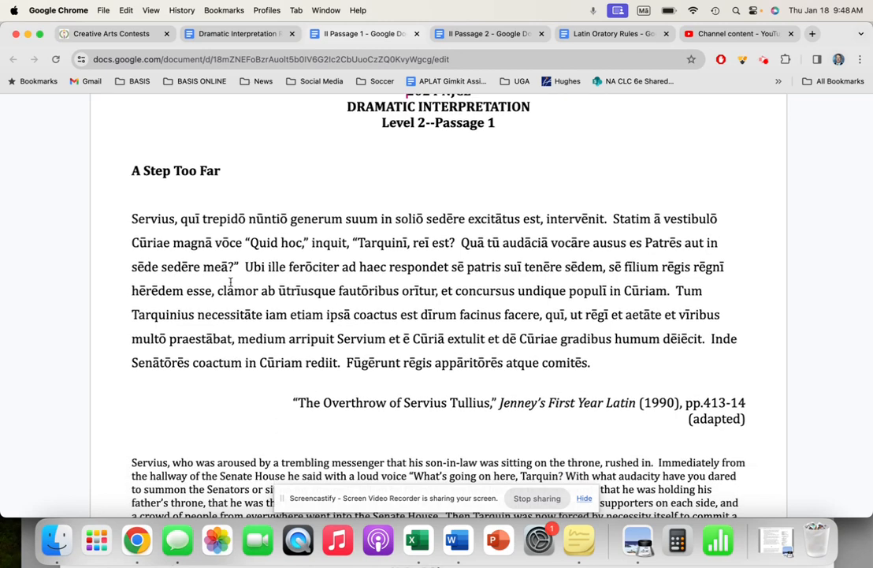
scroll("up", 3)
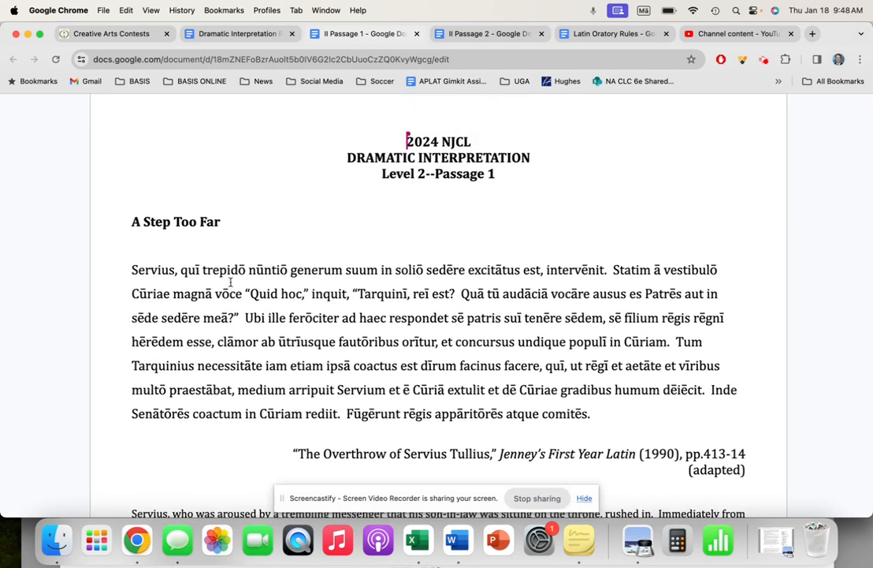
left_click(110, 33)
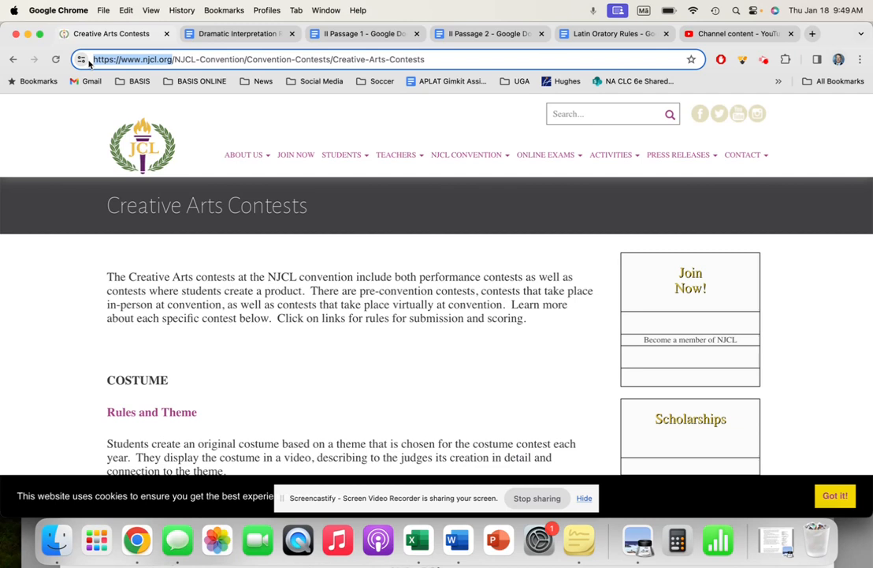
mouse_move(396, 154)
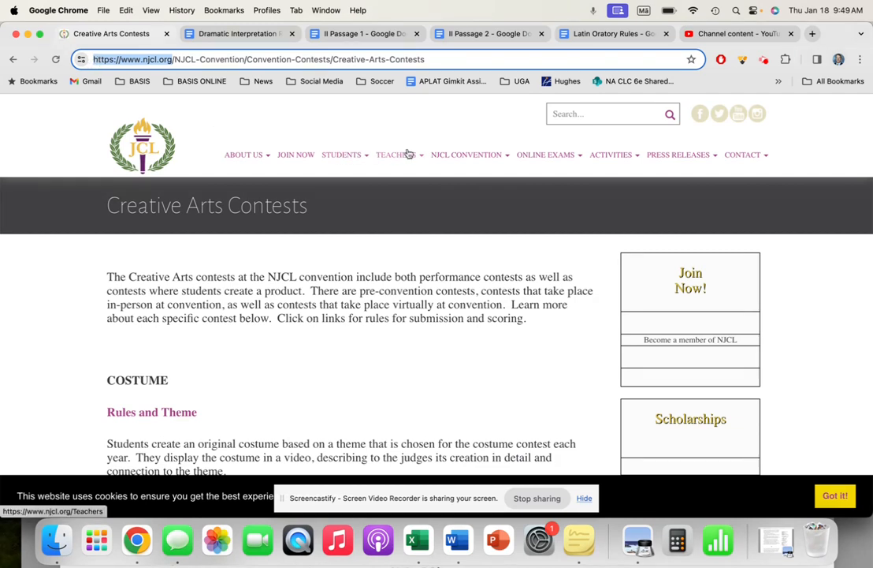
mouse_move(611, 154)
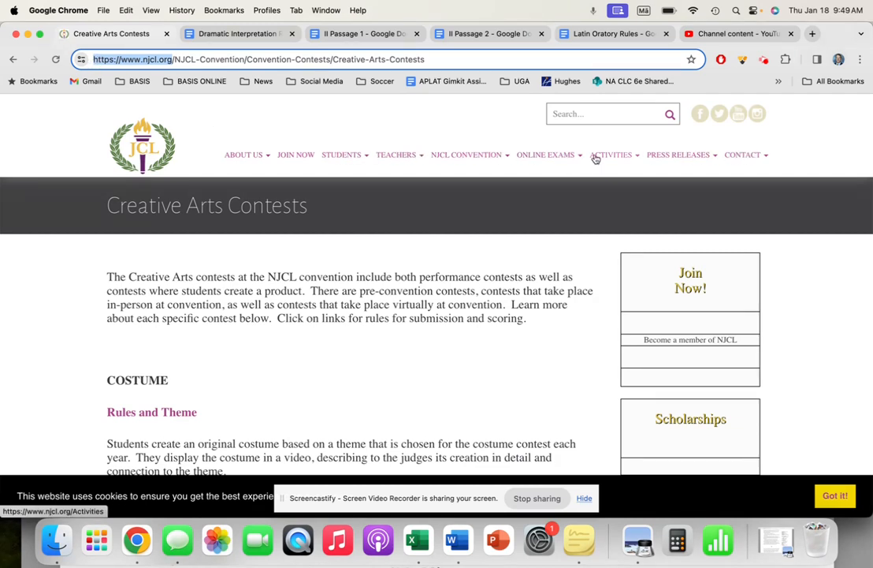
mouse_move(467, 154)
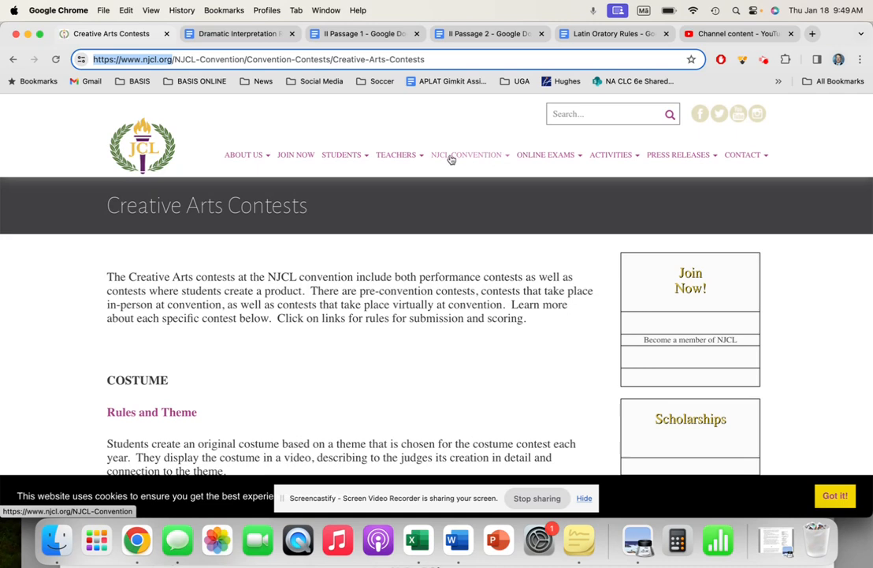
mouse_move(508, 161)
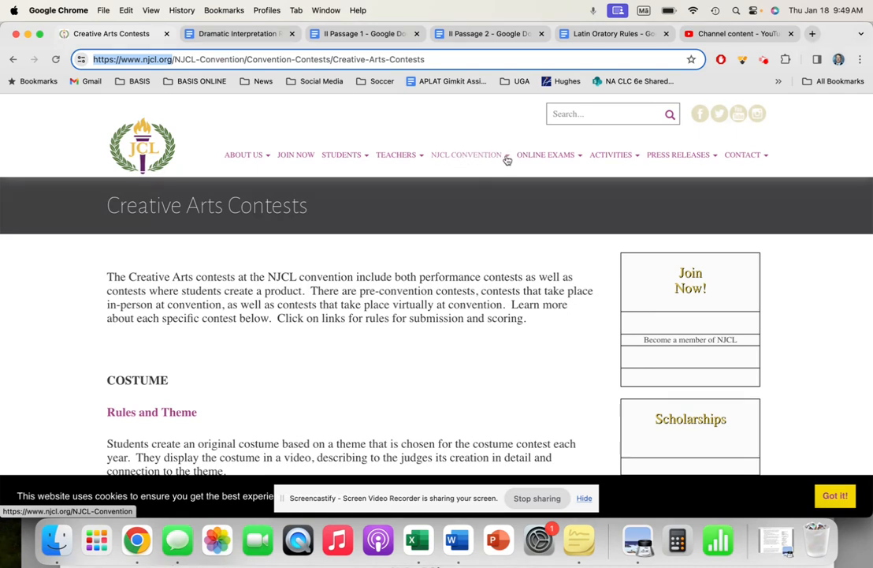
- Navigate from the NJCL Convention menu to the Convention Contests page
left_click(467, 154)
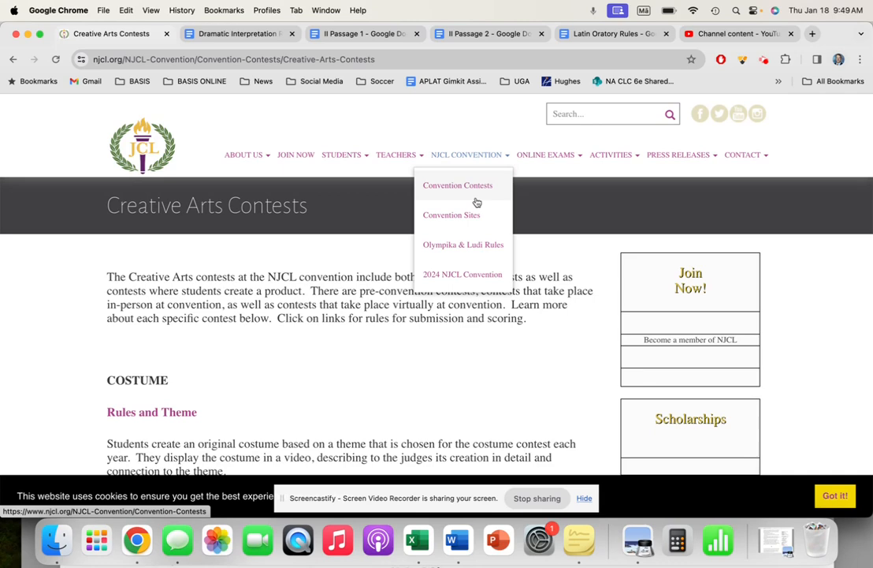
mouse_move(463, 191)
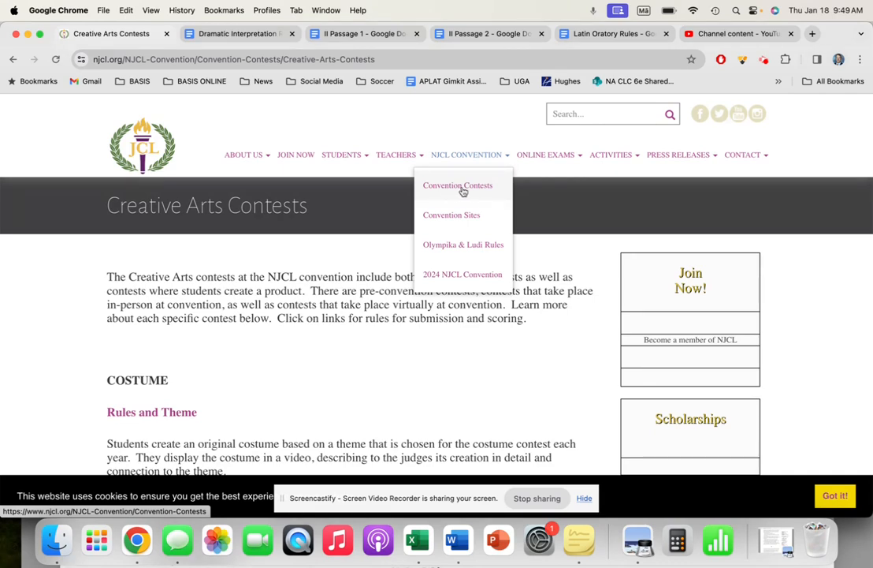
left_click(457, 184)
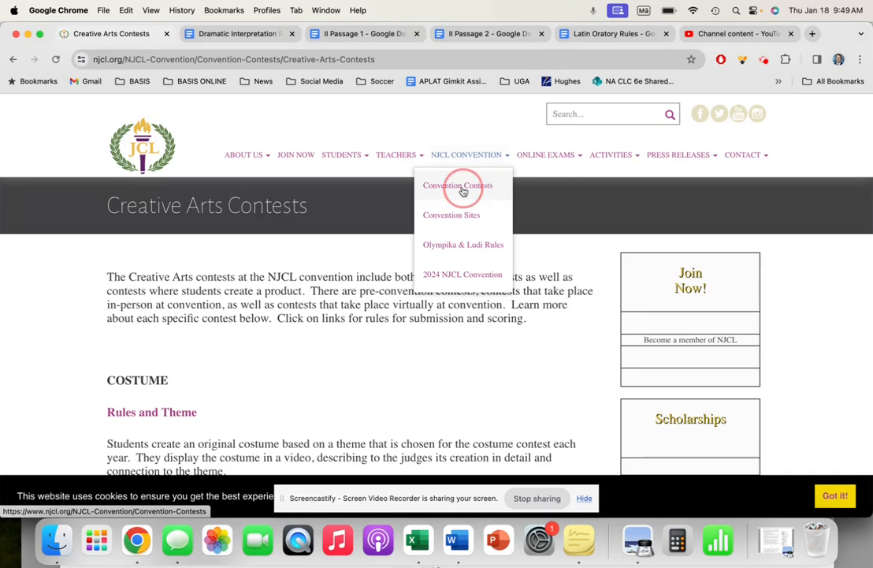
left_click(458, 184)
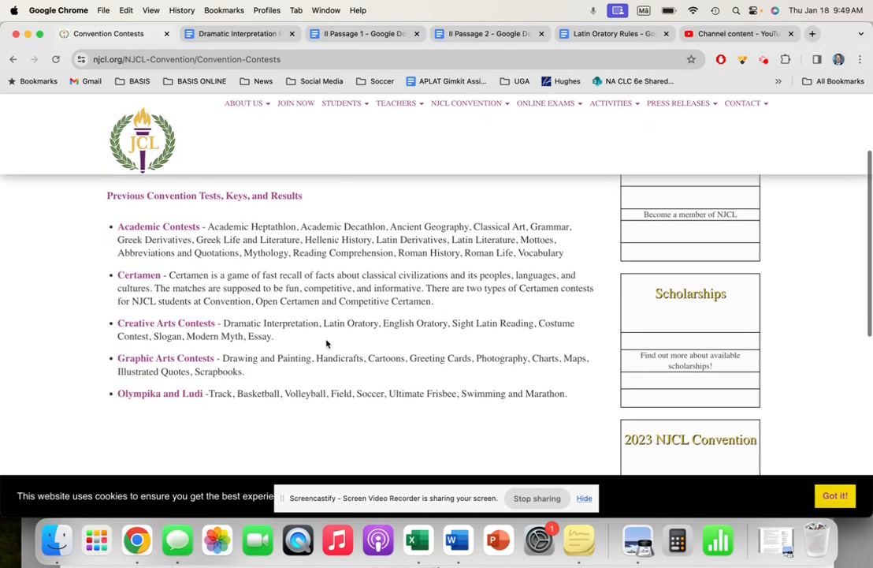
mouse_move(159, 325)
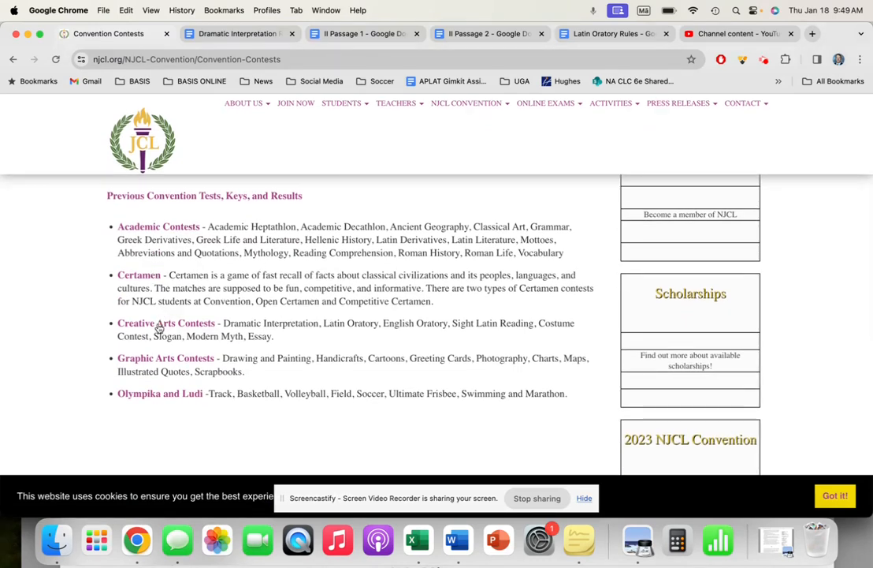
- Browse the Creative Arts Contests page down to Dramatic Interpretation and bring up its Rules and Selected Passages
left_click(166, 321)
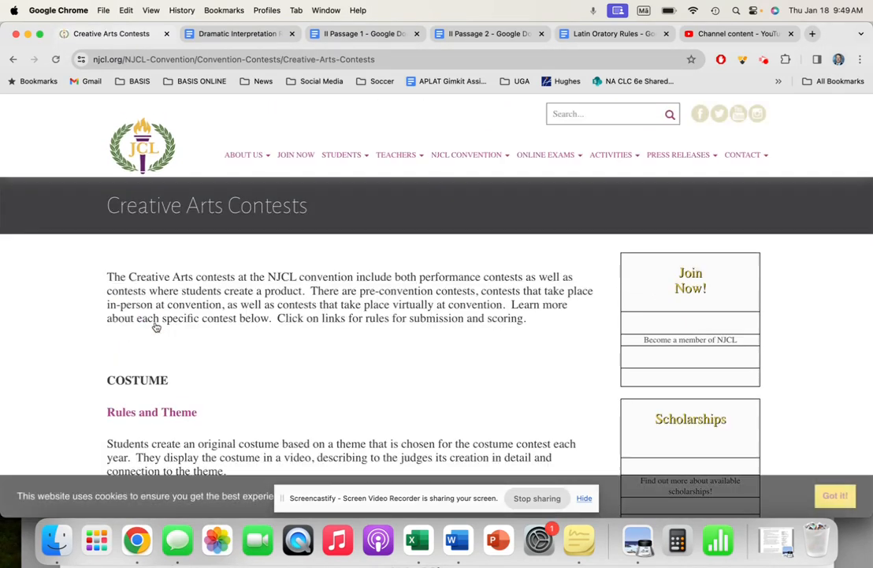
scroll("down", 3)
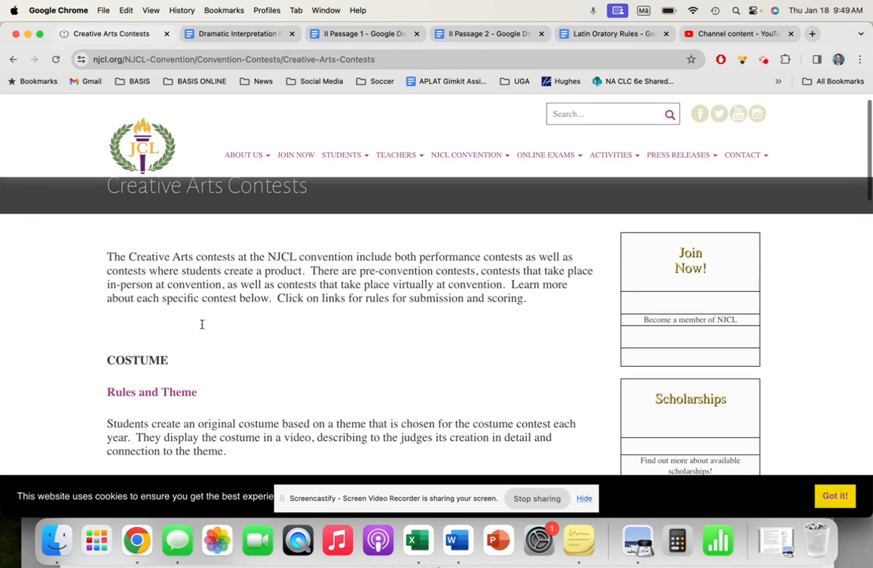
scroll("down", 3)
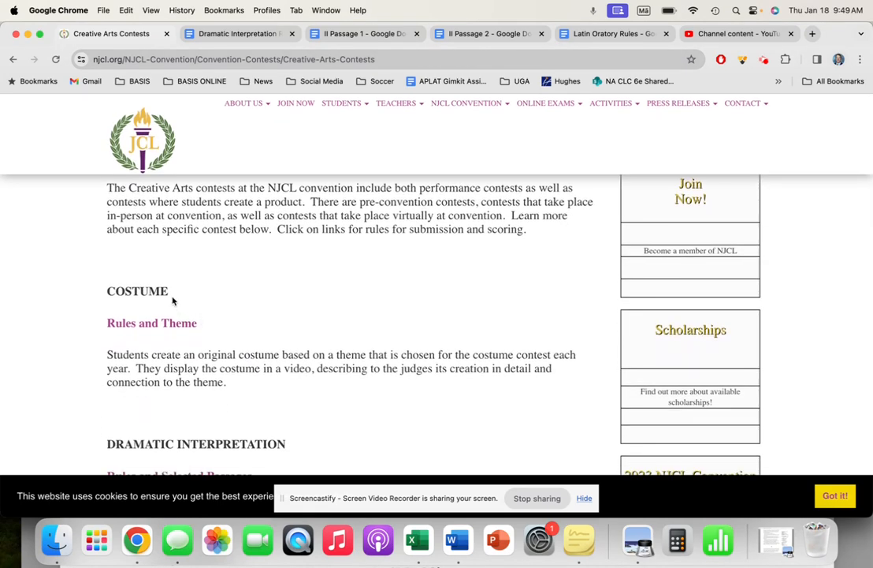
scroll("down", 3)
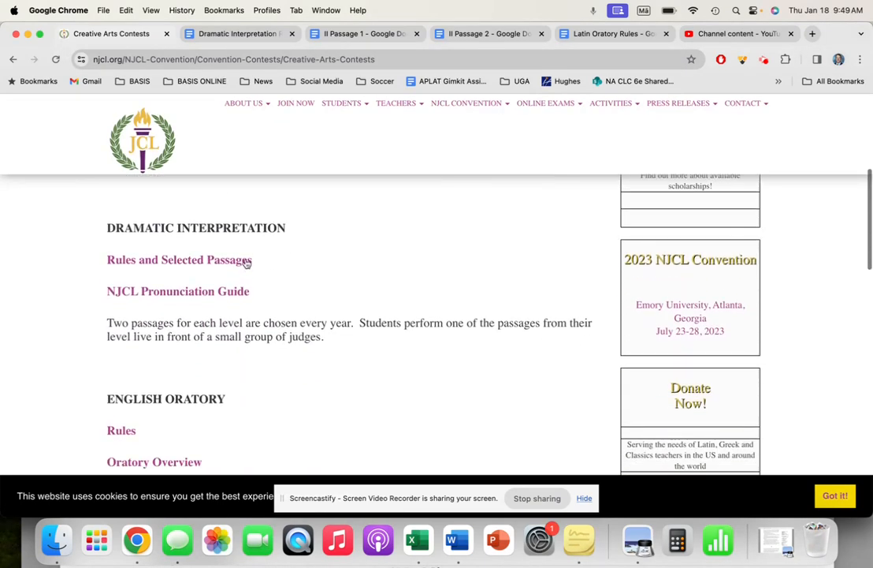
scroll("down", 3)
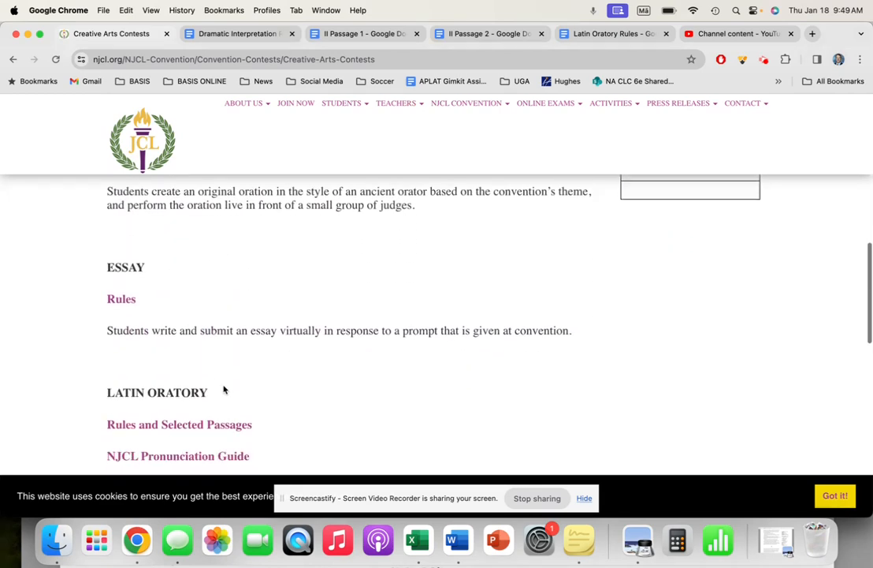
scroll("down", 3)
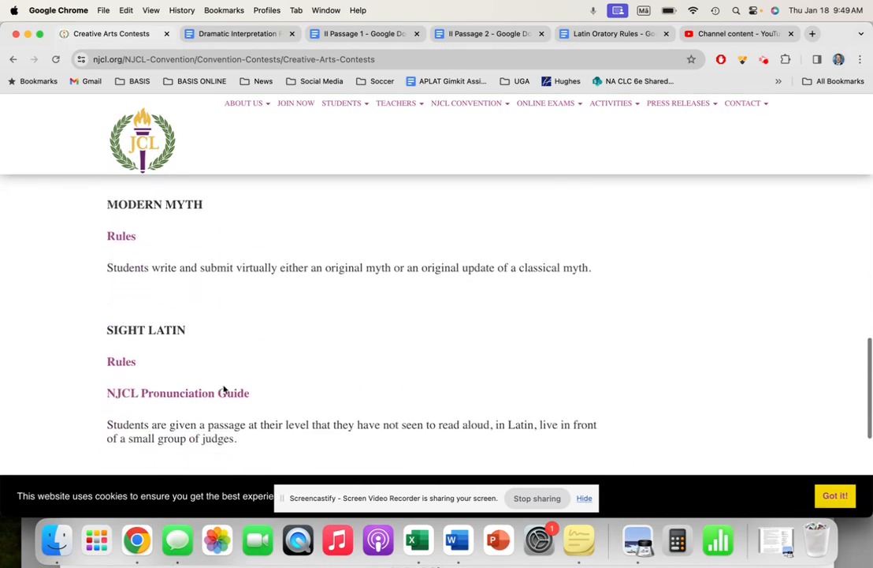
scroll("down", 3)
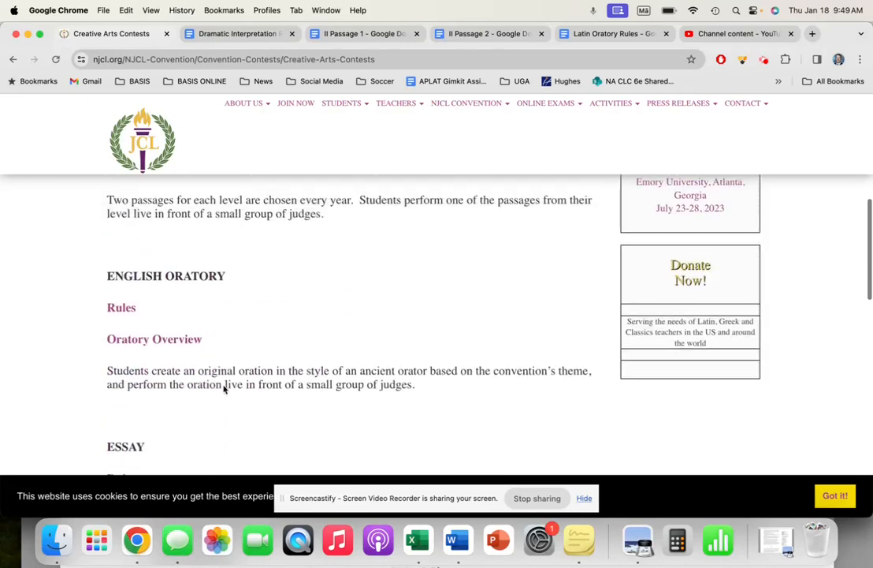
scroll("down", 3)
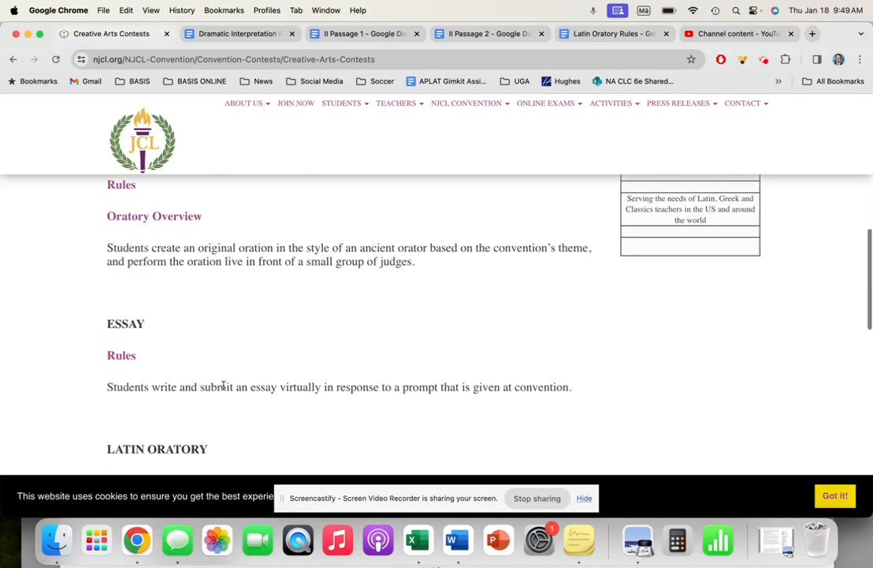
scroll("up", 3)
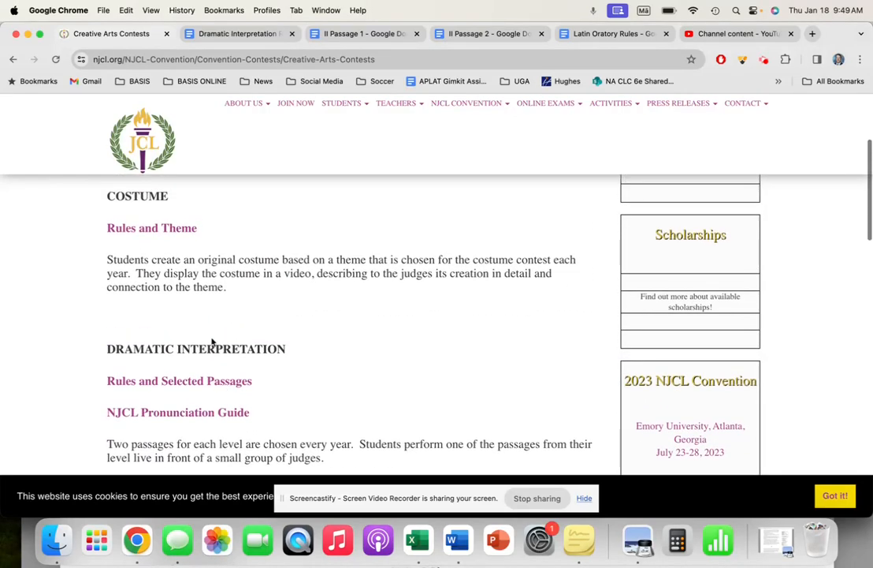
left_click(363, 33)
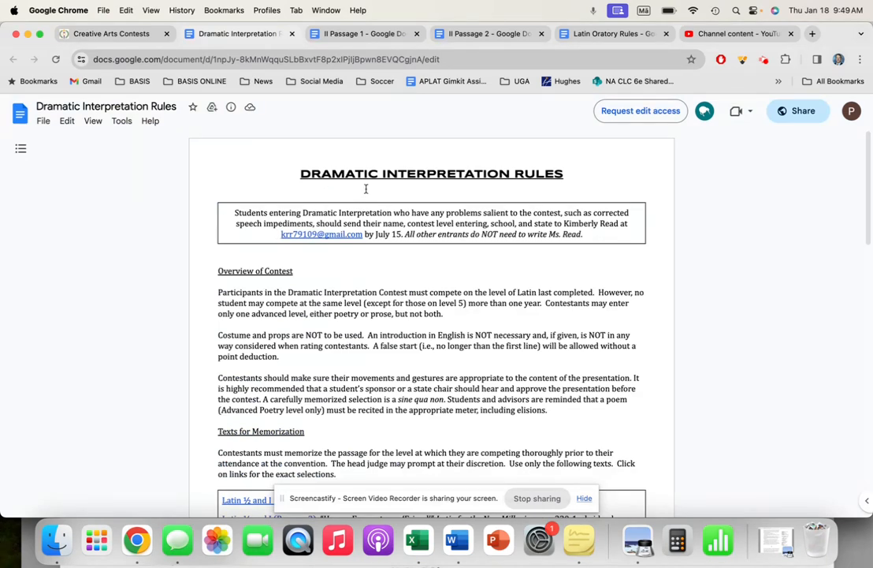
- Read the Dramatic Interpretation Rules through the judging criteria, then return to the Level 2 Passage 1 document
scroll("down", 3)
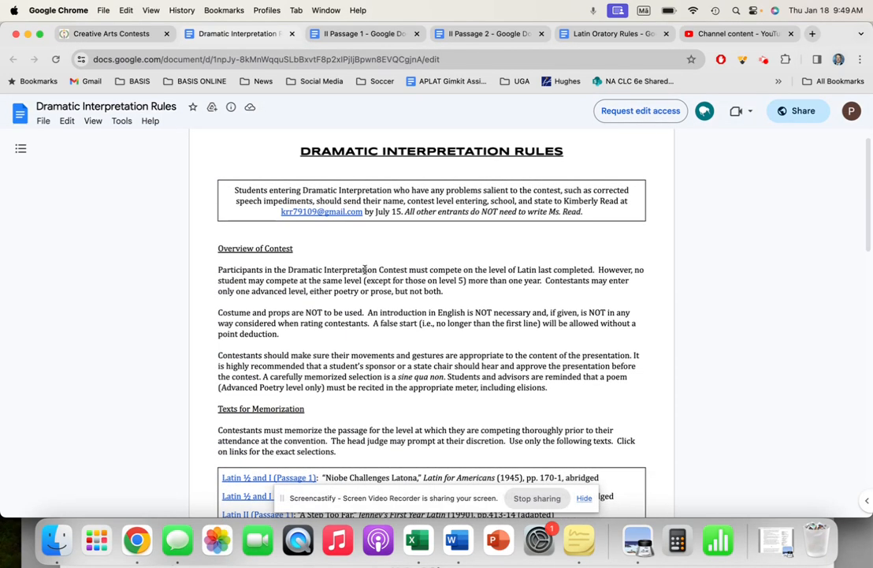
scroll("down", 3)
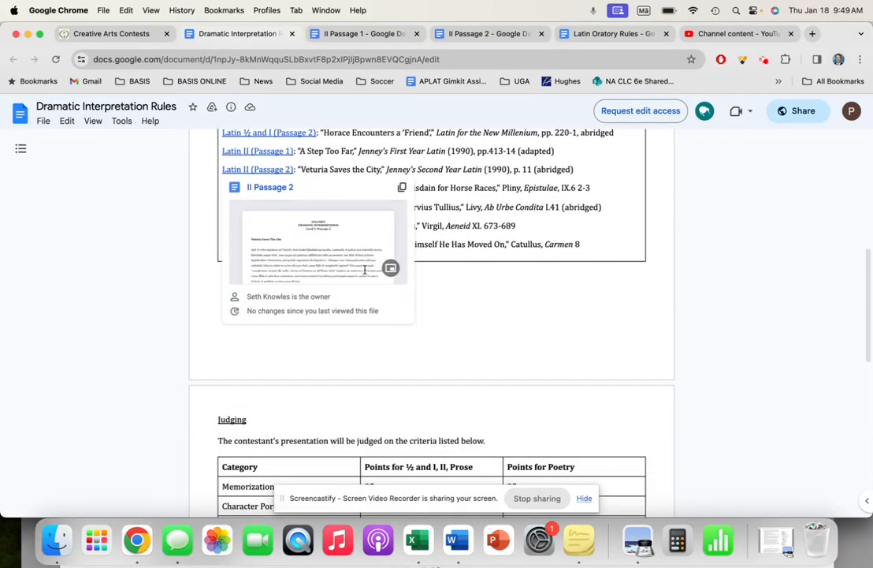
scroll("down", 3)
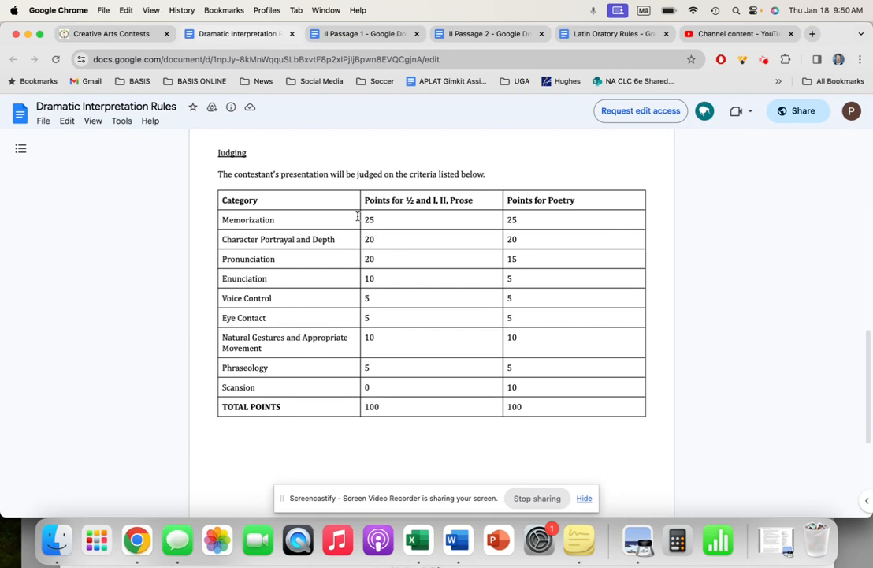
left_click(363, 33)
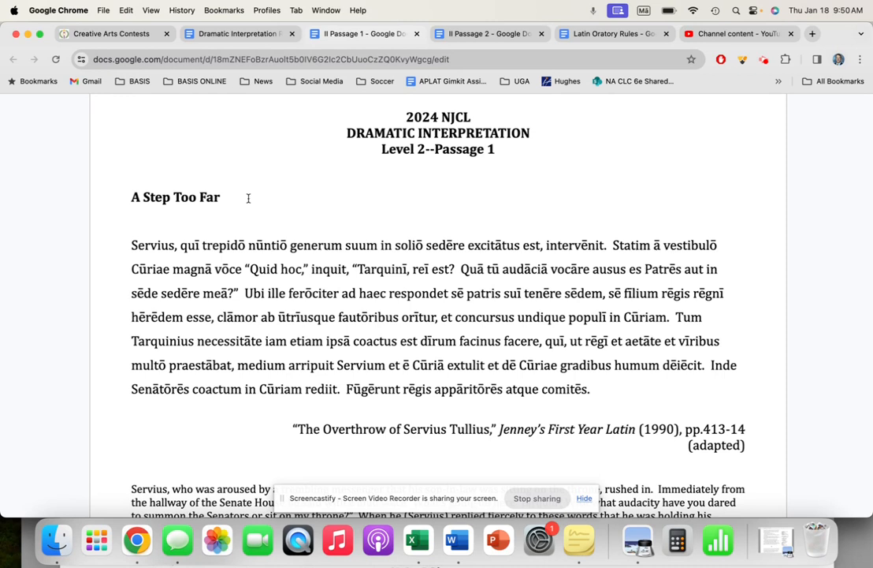
mouse_move(603, 201)
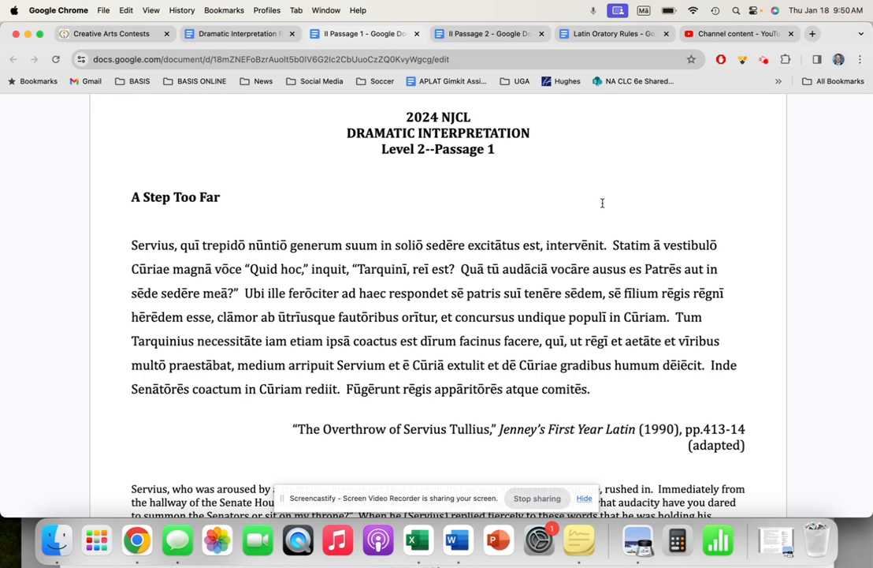
mouse_move(653, 215)
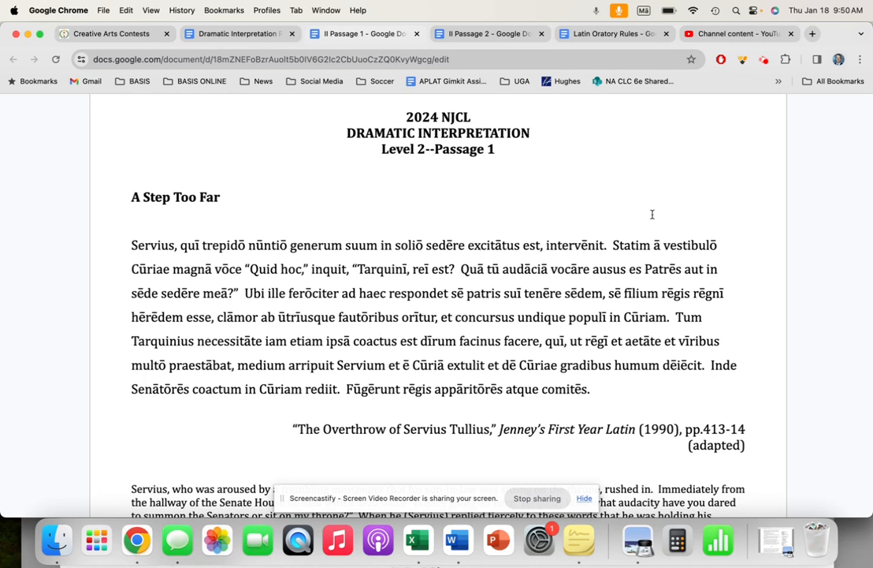
mouse_move(353, 306)
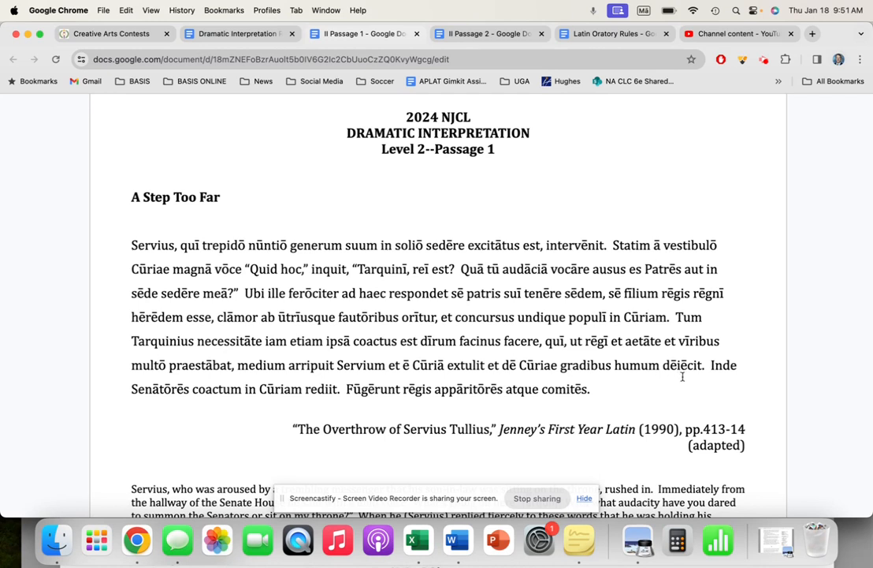
mouse_move(240, 388)
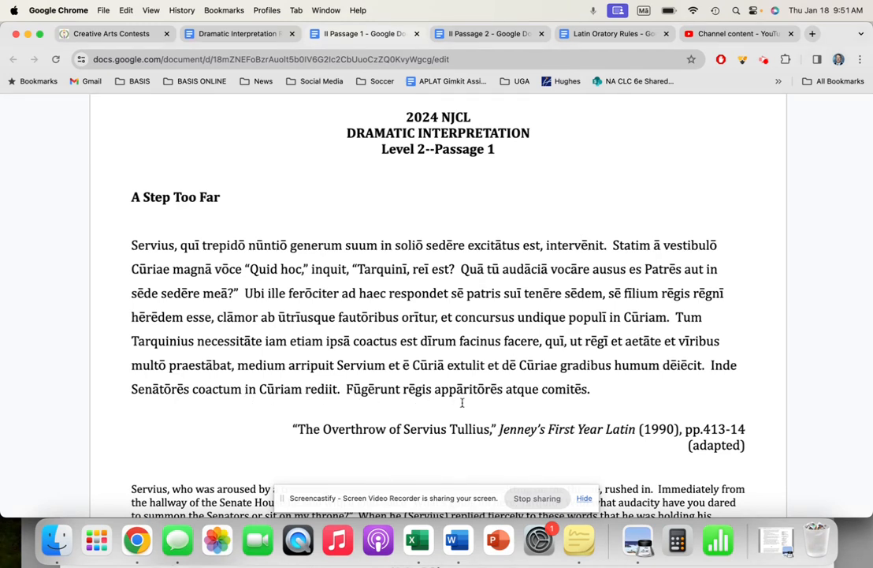
mouse_move(571, 397)
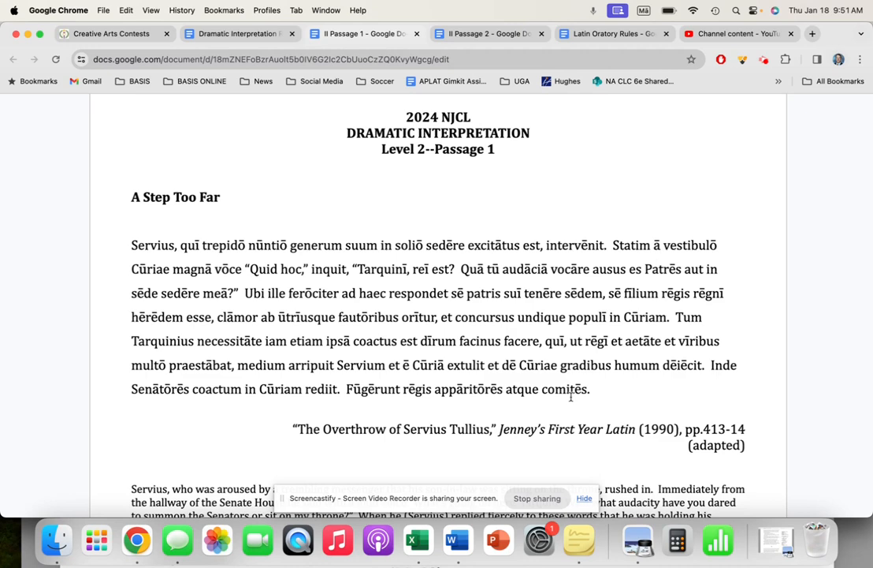
mouse_move(756, 93)
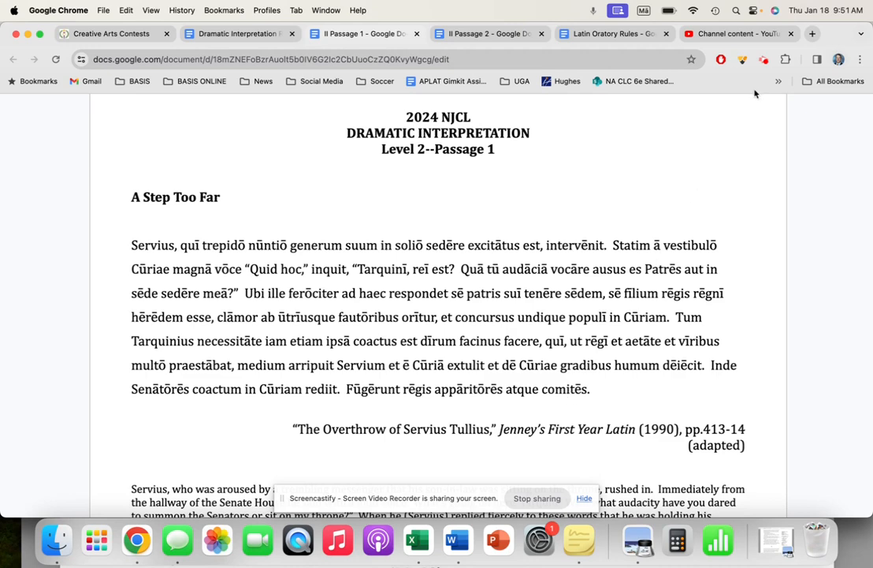